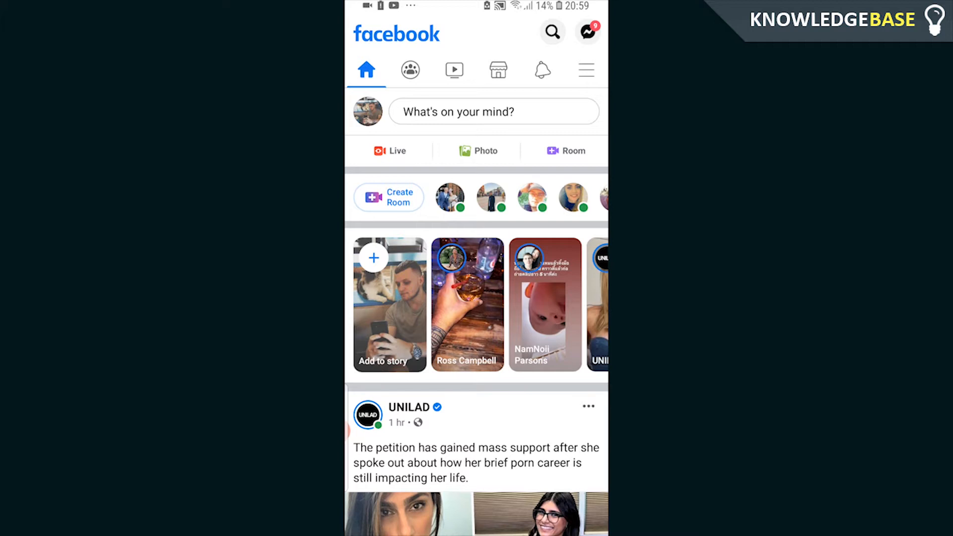
# Step: Start a new empty Public post from the News Feed's "What's on your mind?" box
pyautogui.click(493, 111)
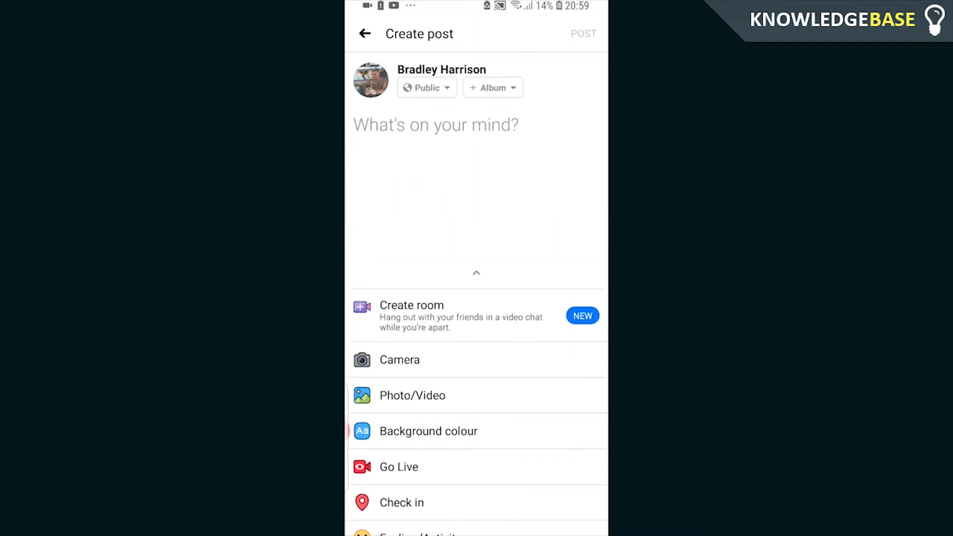
# Step: Choose Check in and search for the place name to add it as a new place
pyautogui.click(401, 501)
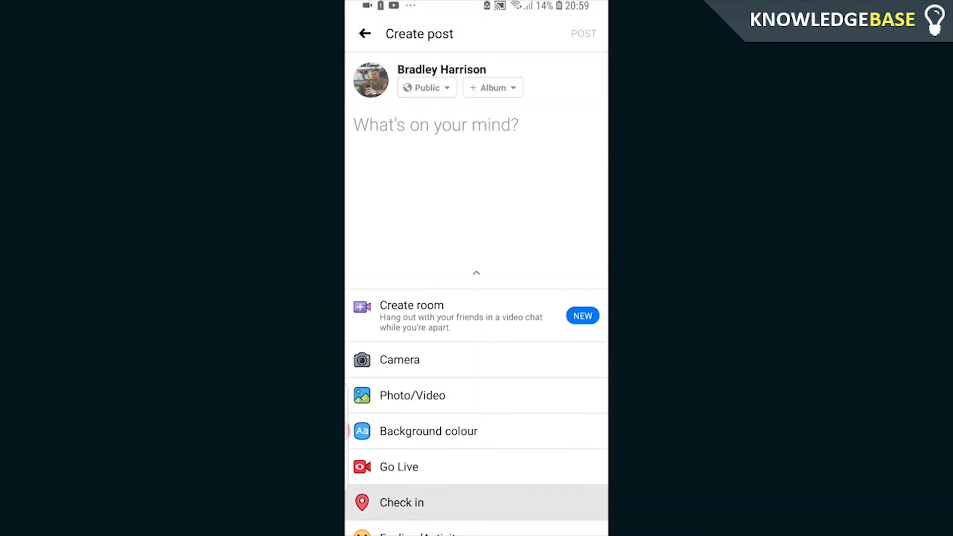
pyautogui.click(400, 501)
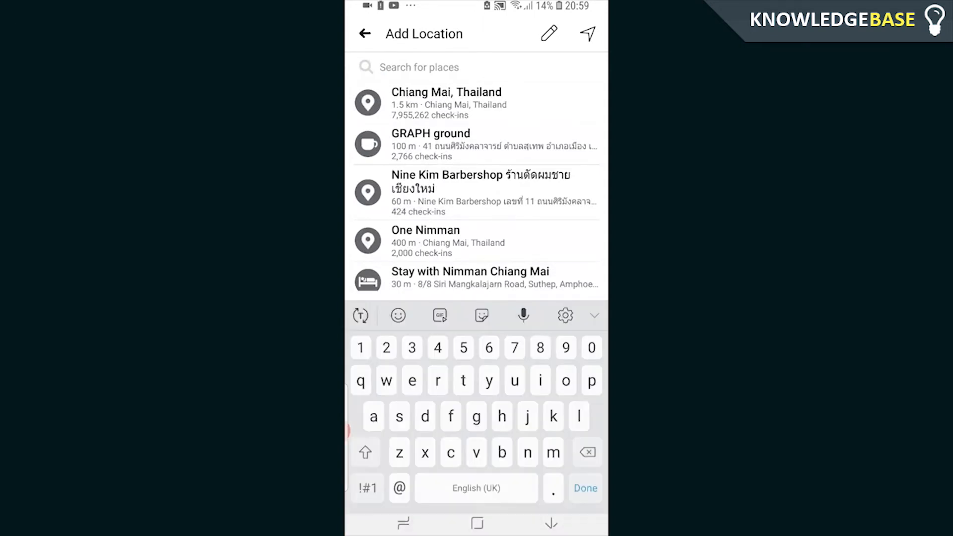
pyautogui.write('k')
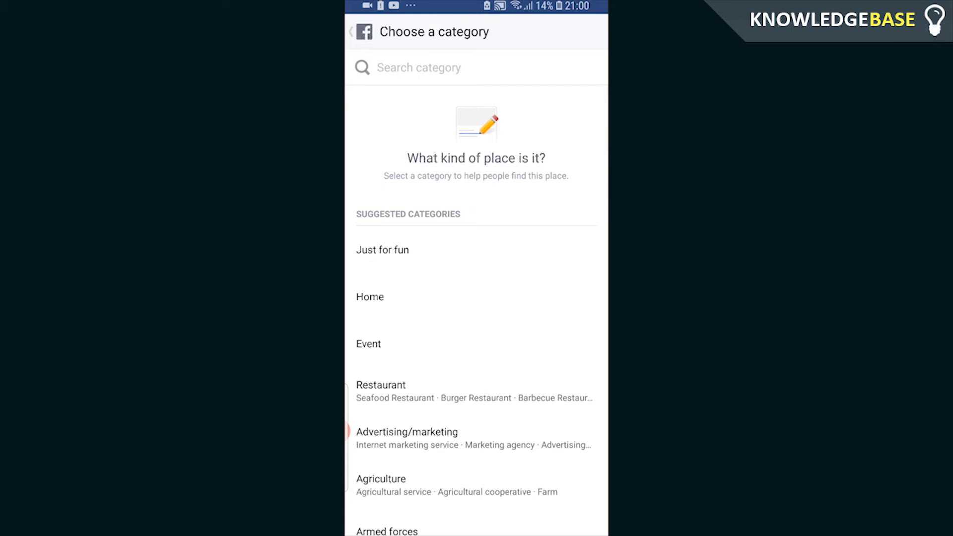
# Step: Search "bu" and pick Business service as the new place's category
pyautogui.scroll(-3)
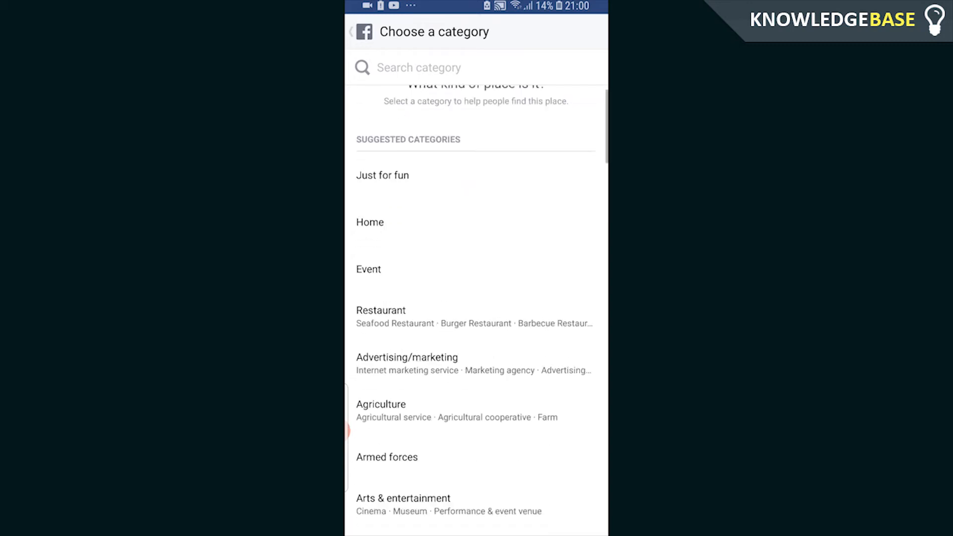
pyautogui.write('bu')
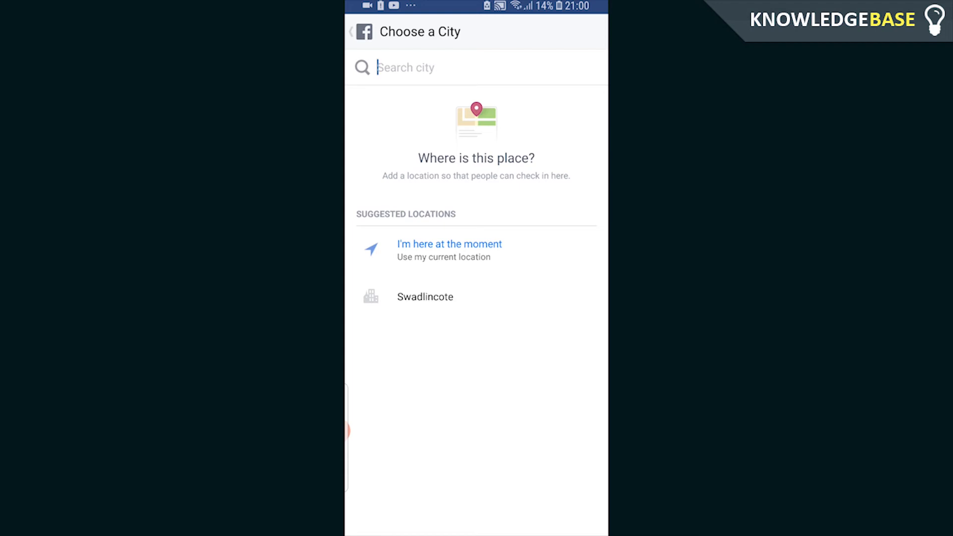
# Step: Set the city to Usa and create the place Knowledgebase Hq
pyautogui.write('usa')
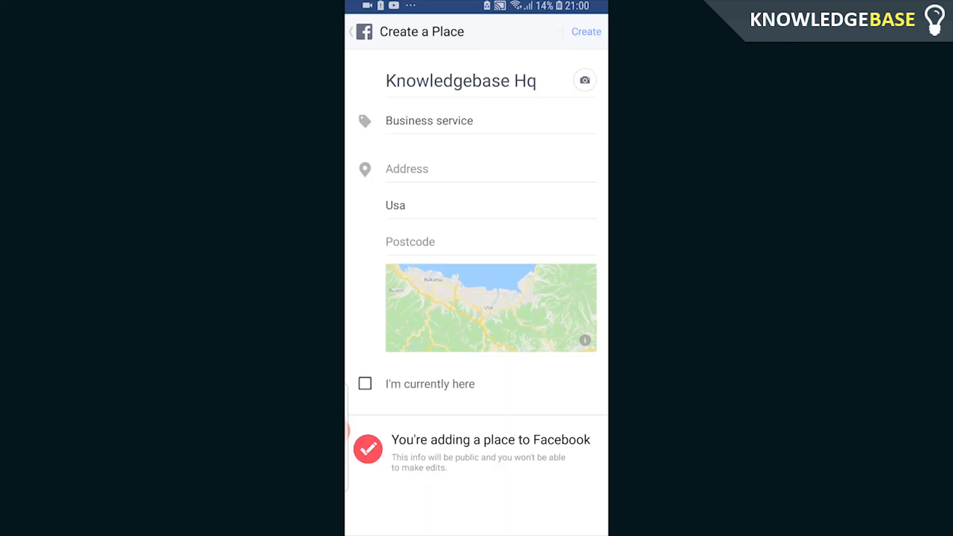
pyautogui.click(585, 31)
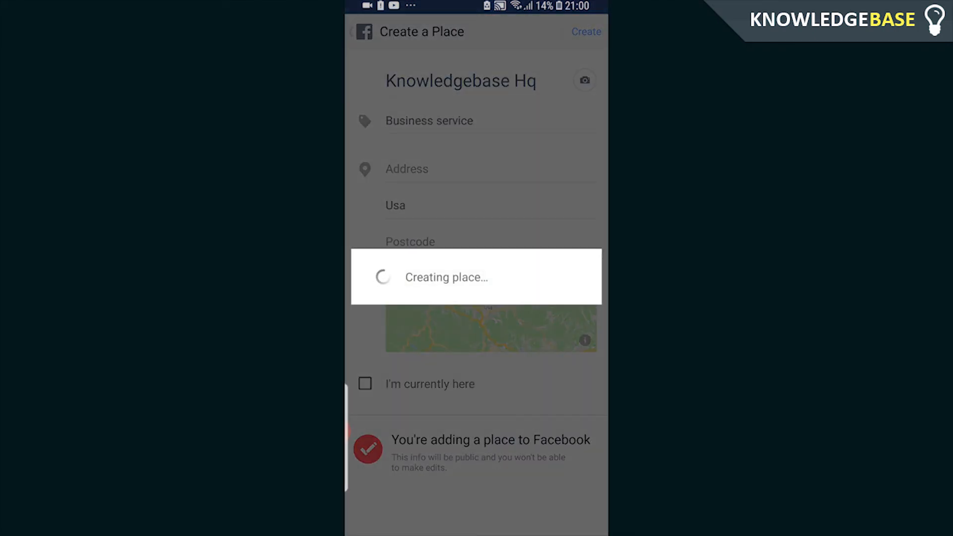